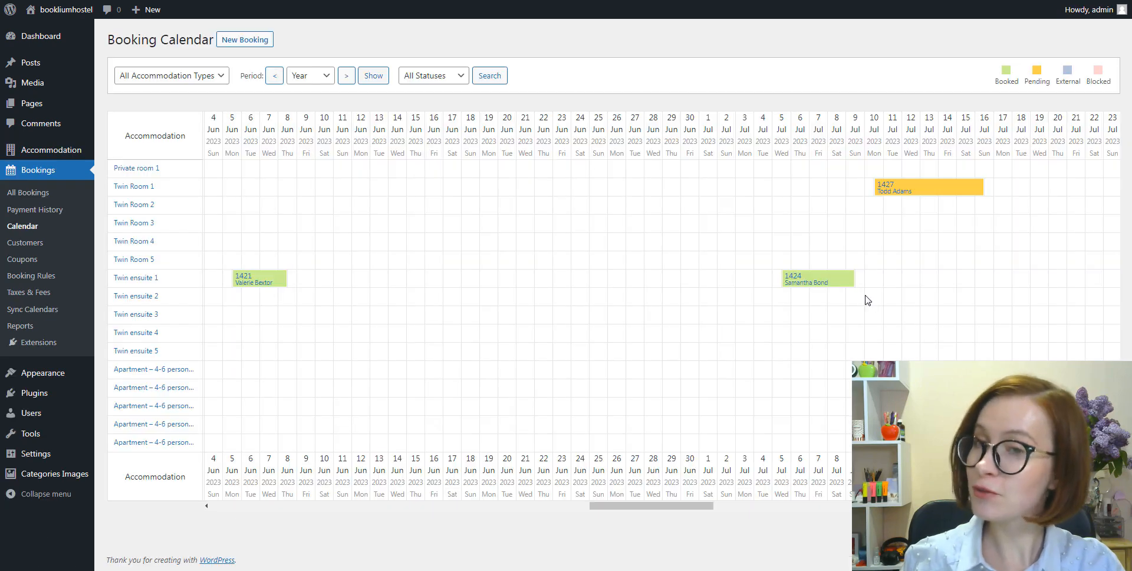
mouse_move(819, 280)
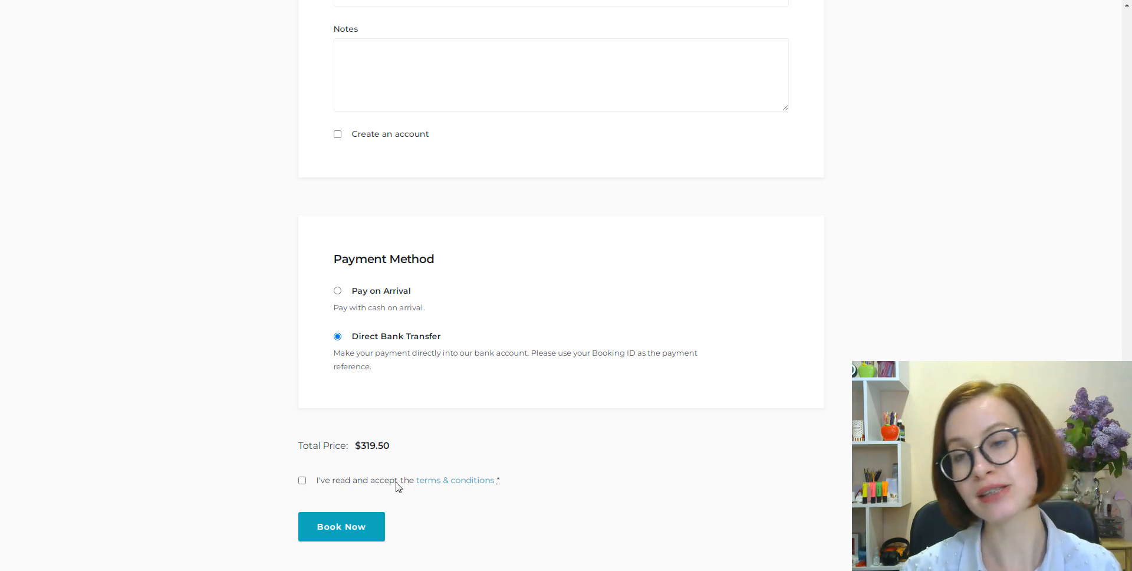
mouse_move(498, 547)
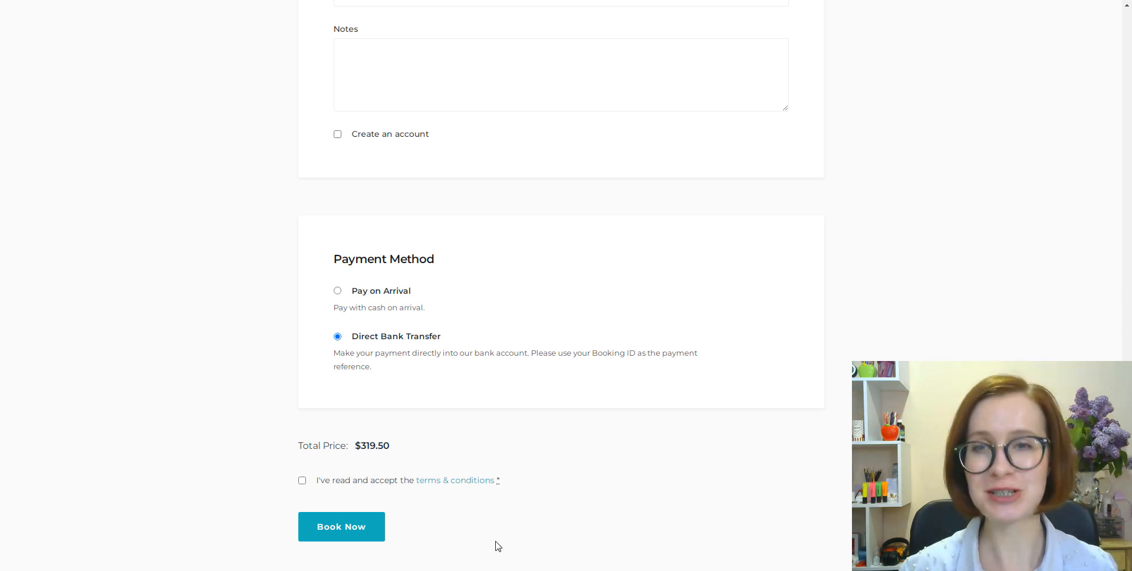
mouse_move(538, 518)
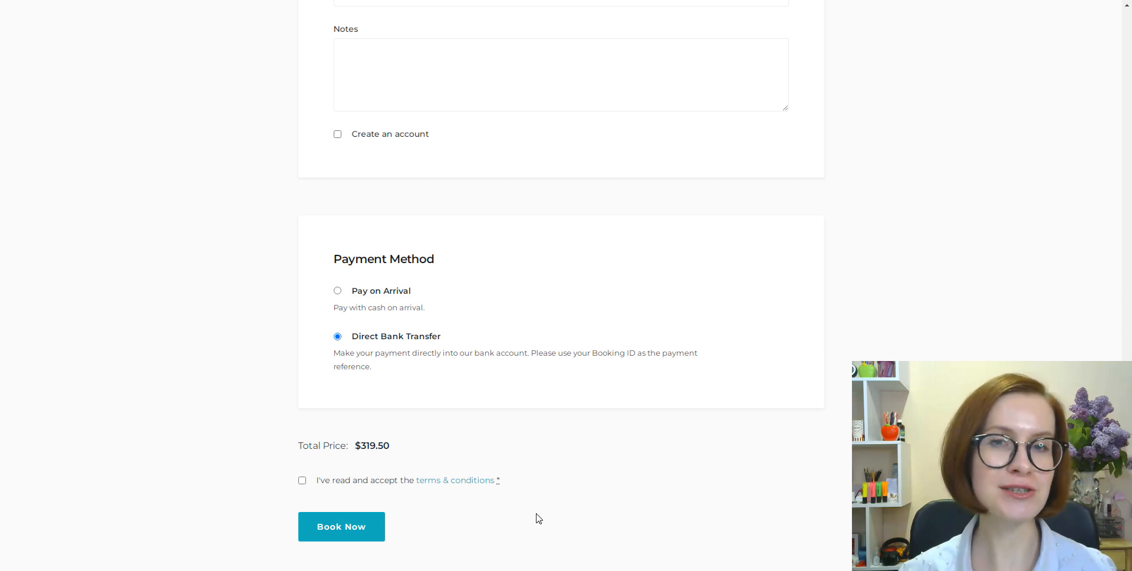
Accept the checkout terms and conditions, then bring up the Direct Bank Transfer gateway settings
click(302, 480)
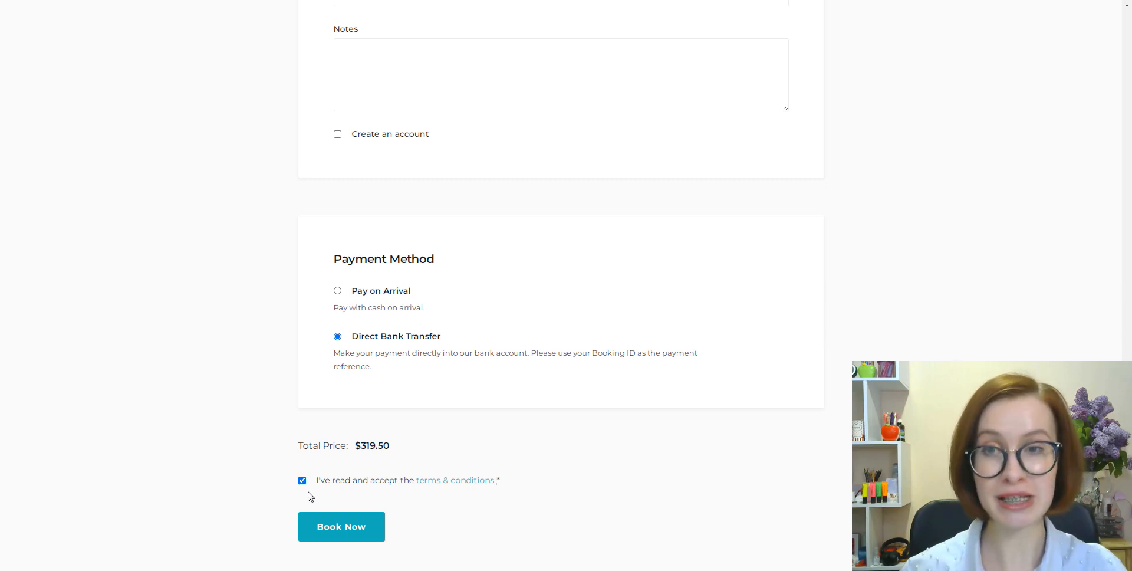
click(341, 526)
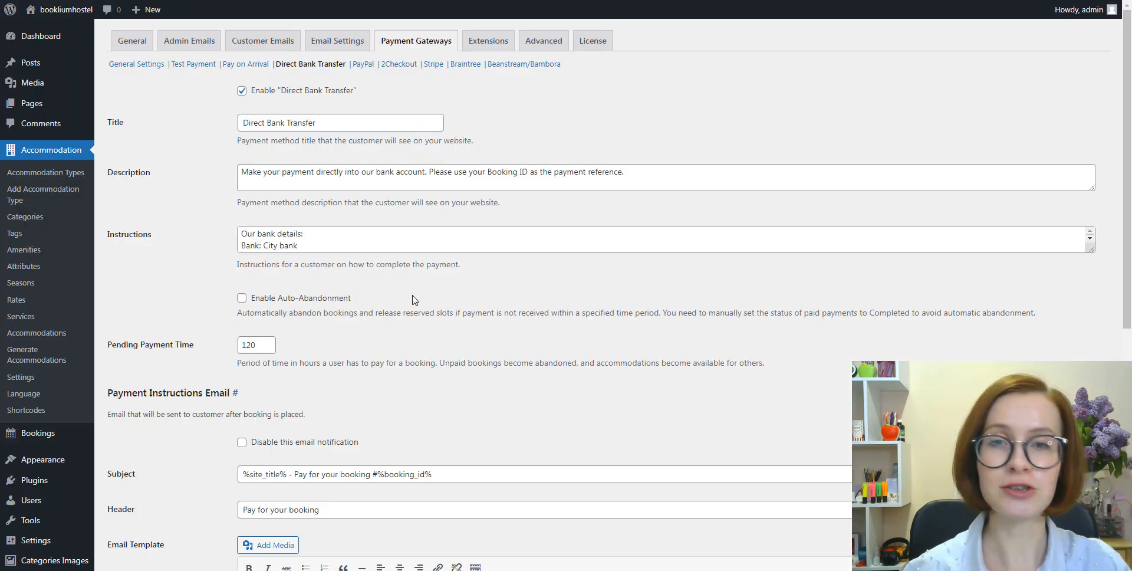
Tick Enable Auto-Abandonment and enter 72 as the pending payment time
click(242, 298)
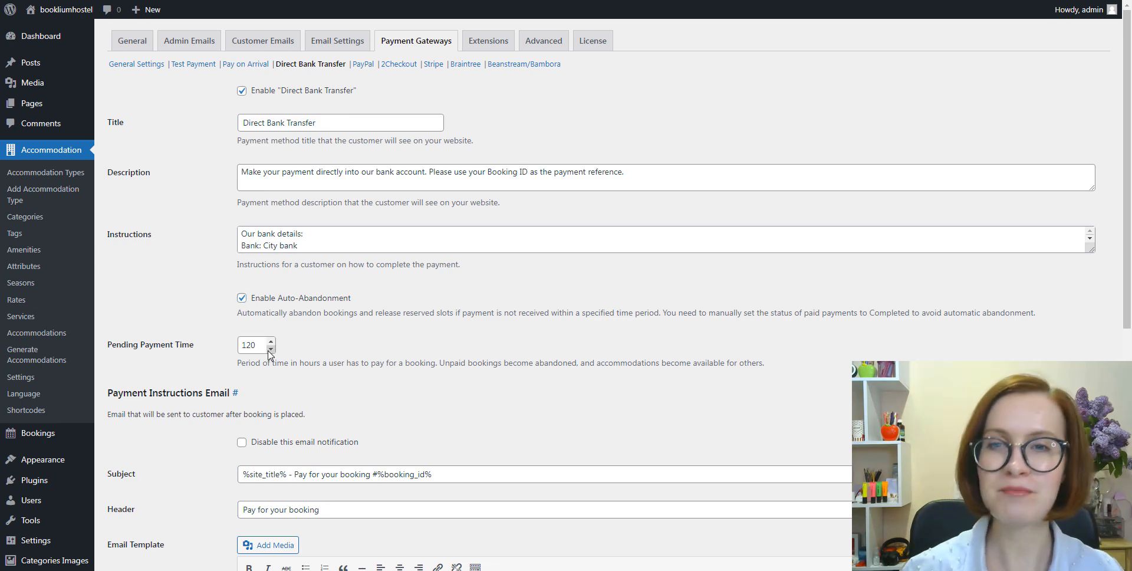
click(253, 345)
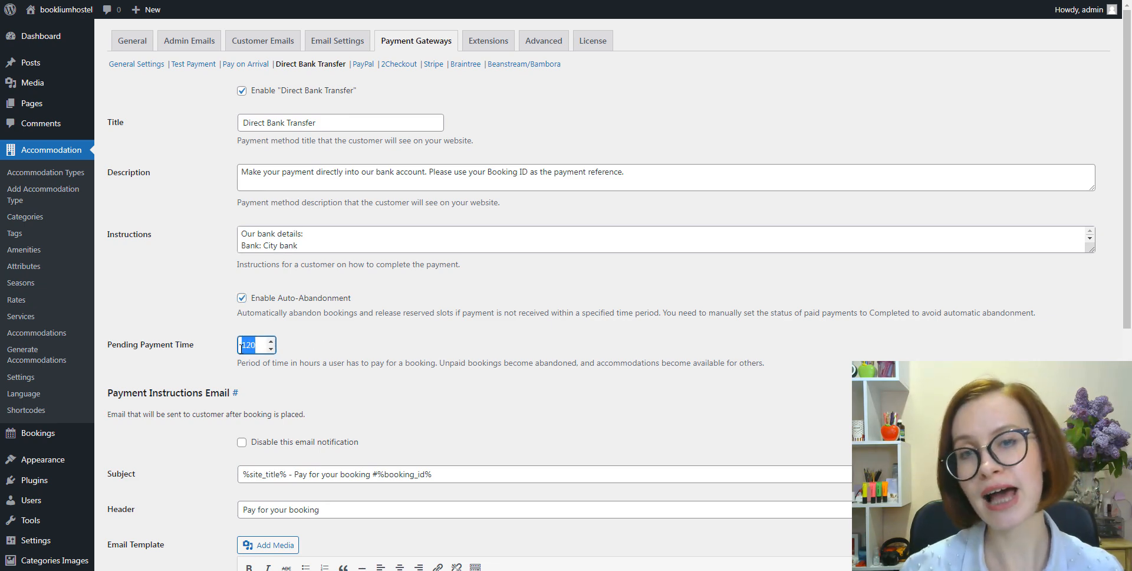
text(72)
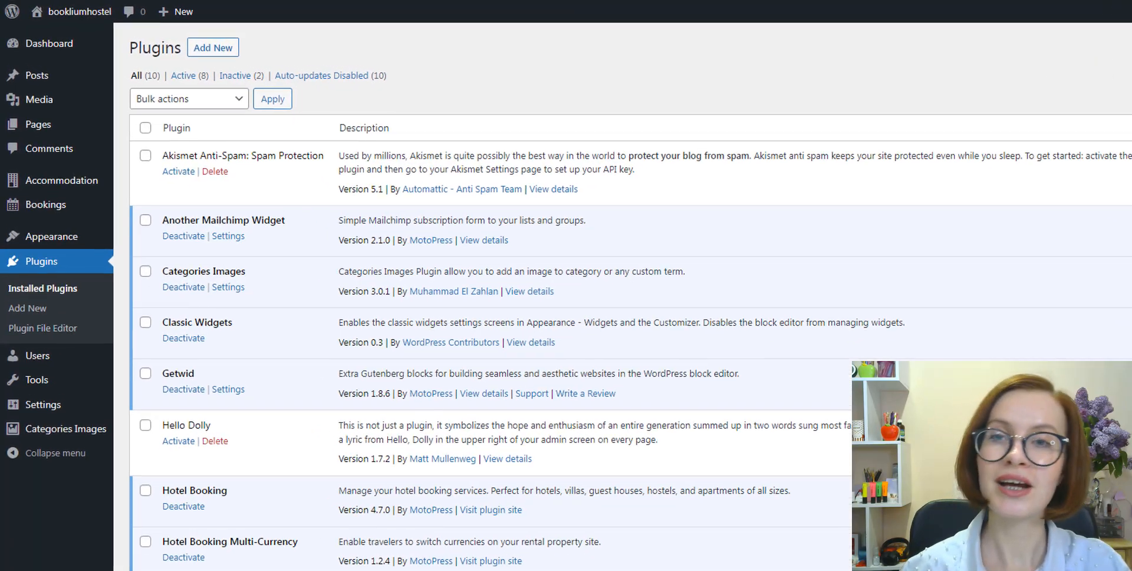
mouse_move(64, 185)
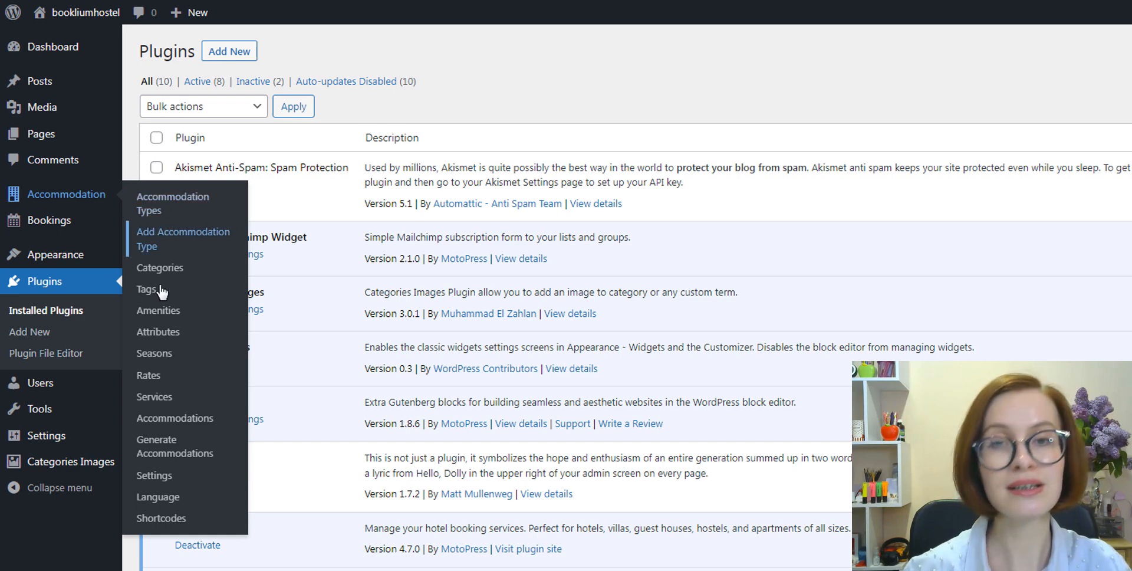
mouse_move(154, 475)
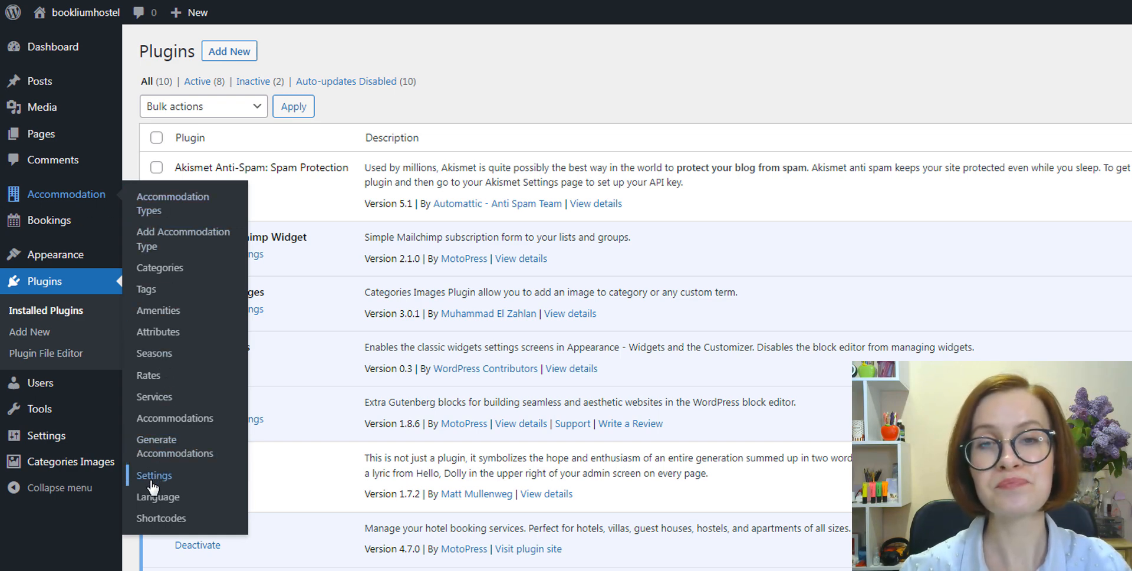
Go to Accommodation Settings, Payment Gateways, and the Direct Bank Transfer gateway
click(154, 475)
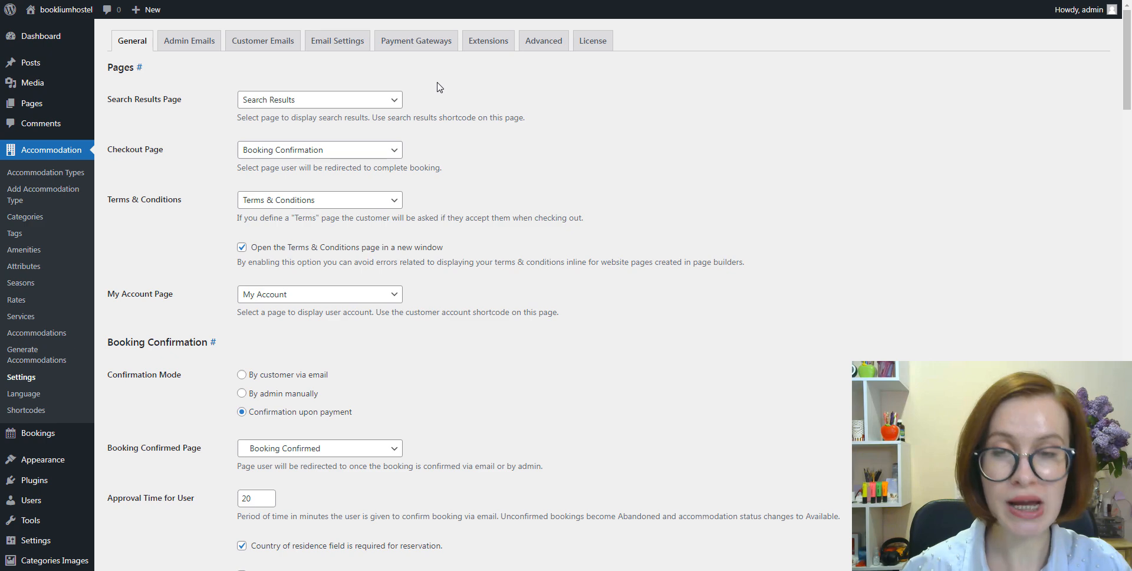
click(416, 40)
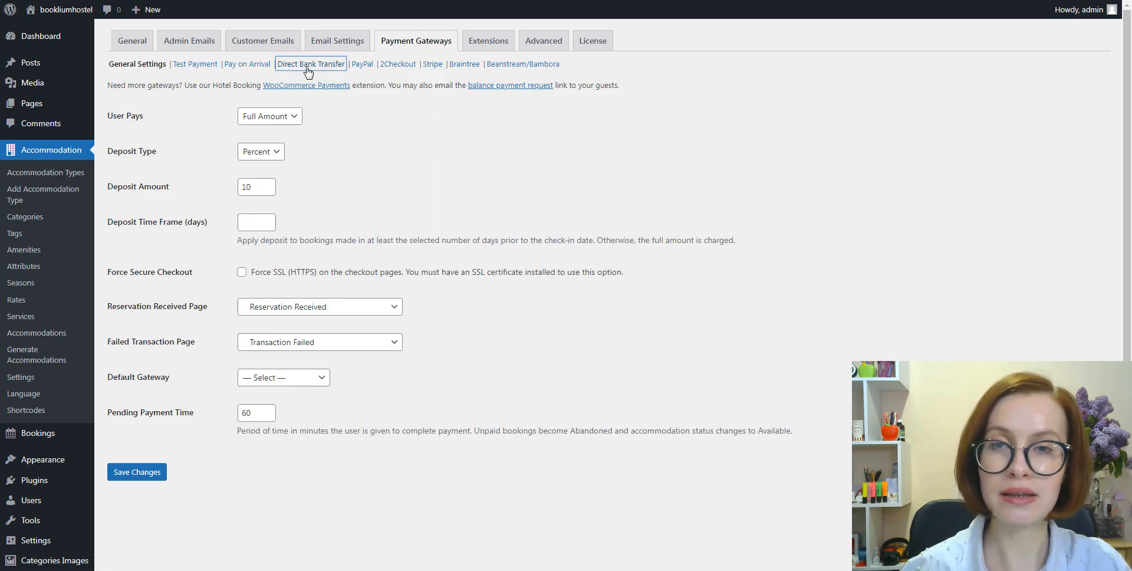
click(311, 64)
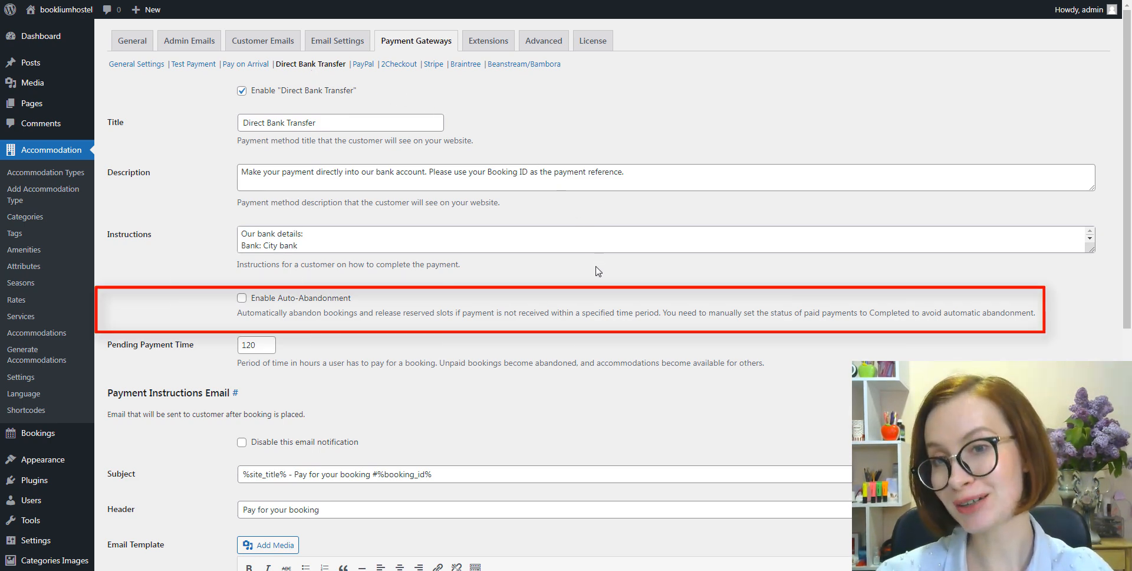
mouse_move(480, 295)
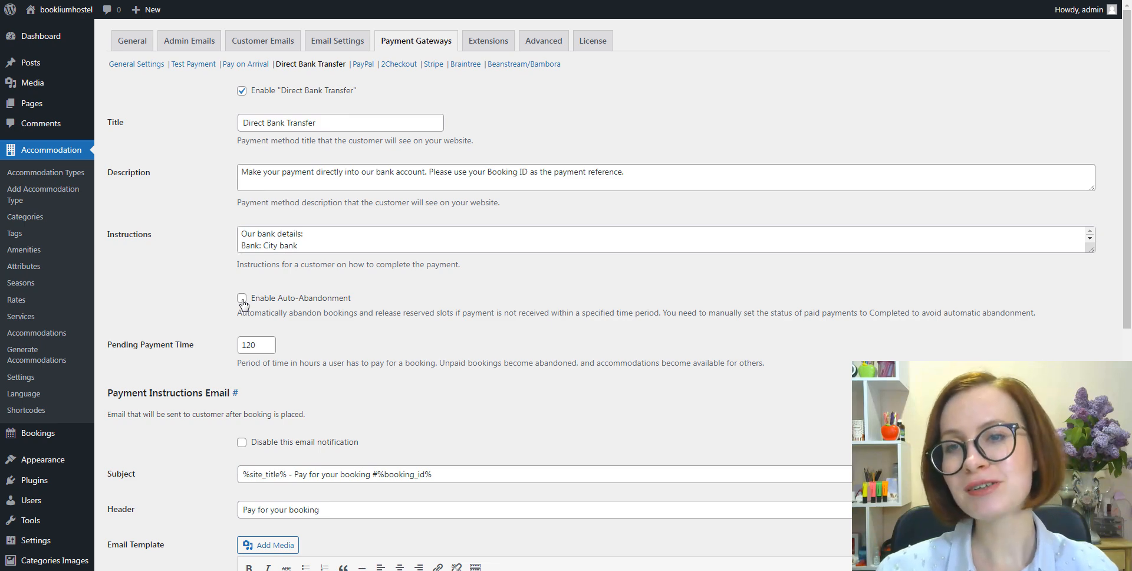
Tick Enable Auto-Abandonment and change the pending payment time from 120 to 72 hours
click(242, 298)
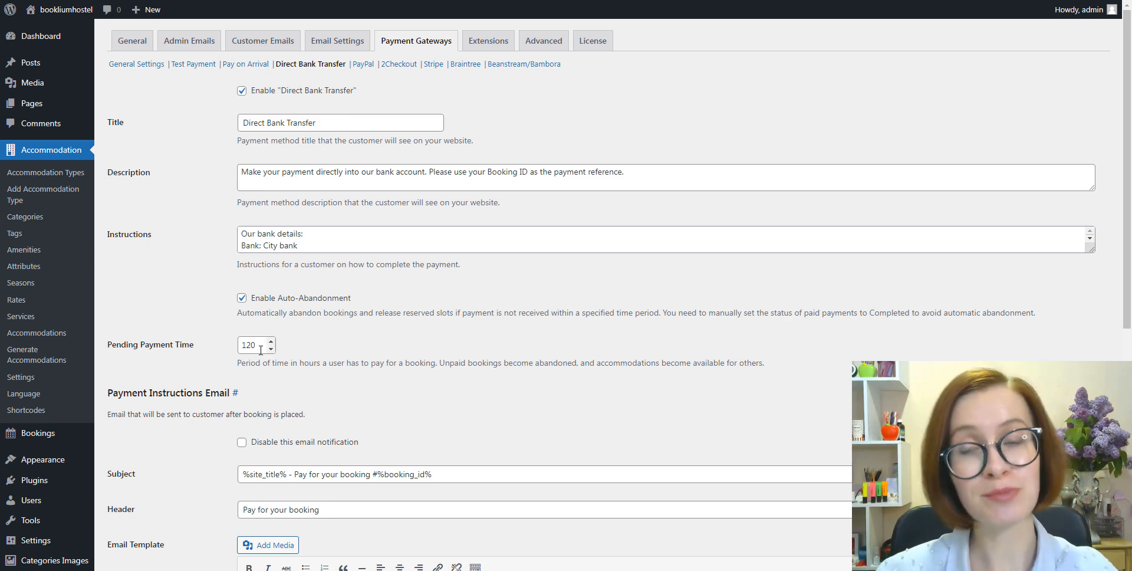
text(7)
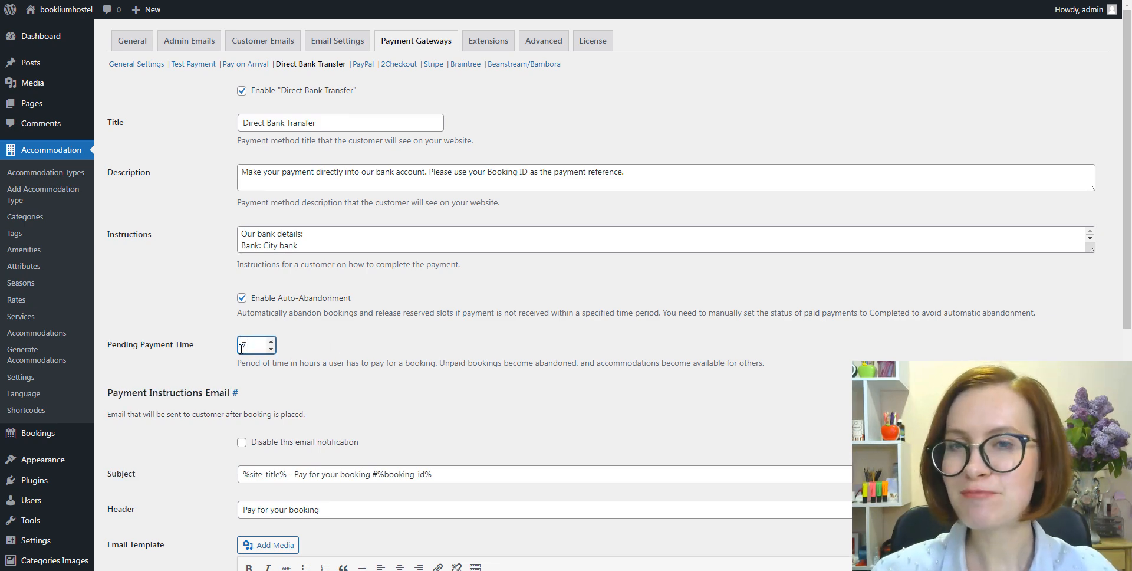
text(72)
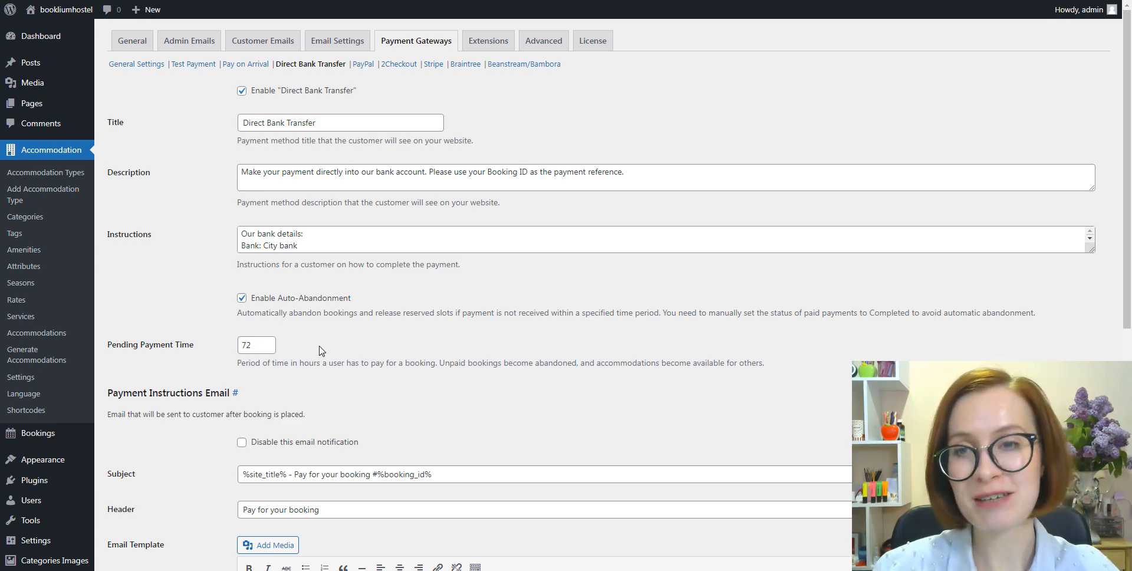
mouse_move(306, 357)
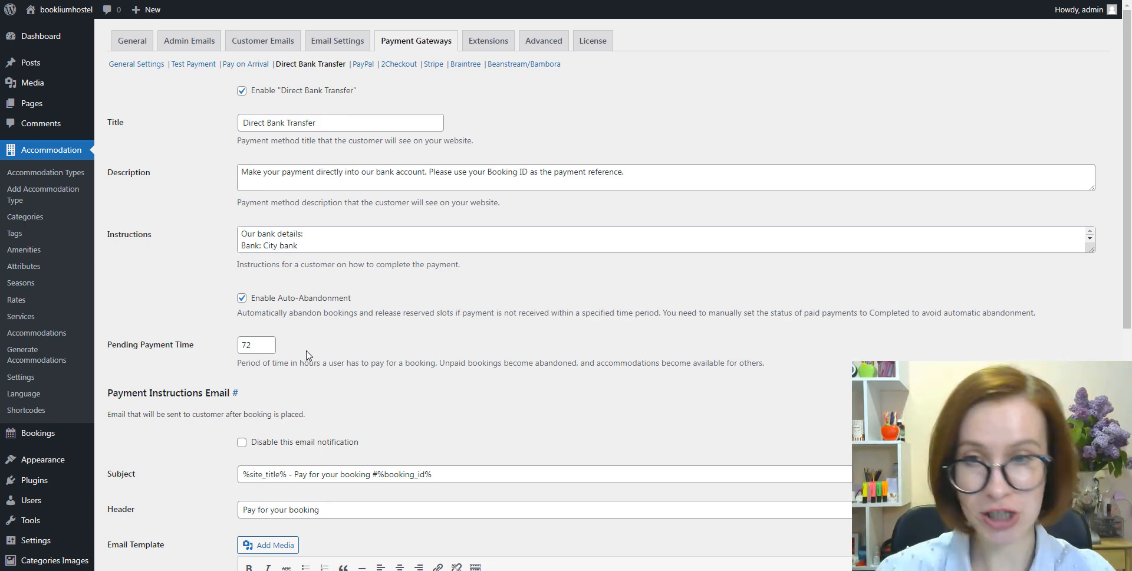
mouse_move(798, 367)
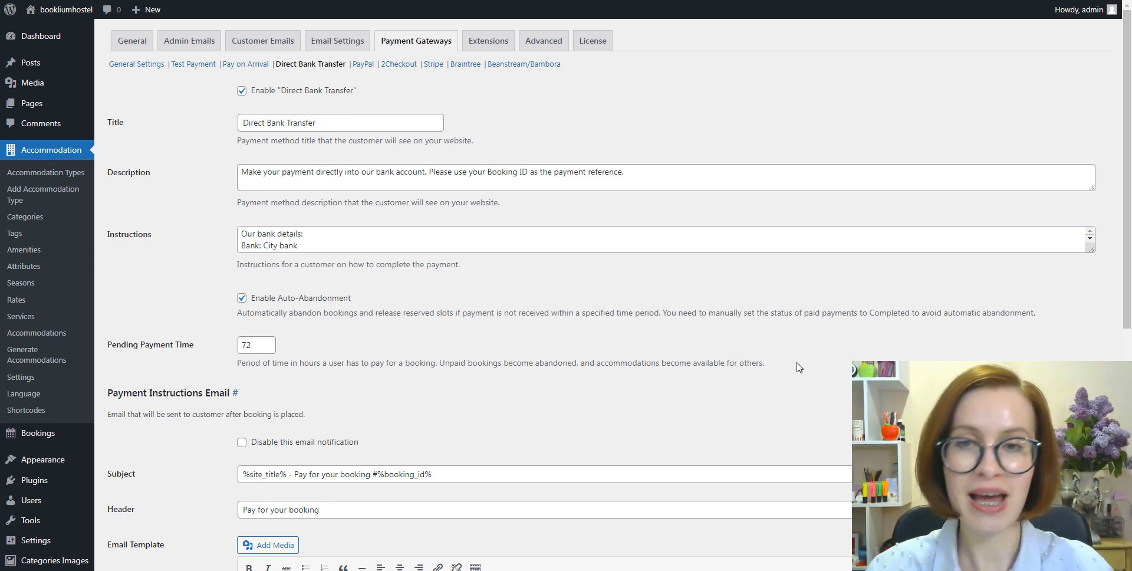
Scroll through the gateway settings and show the available email tags
scroll(down, 3)
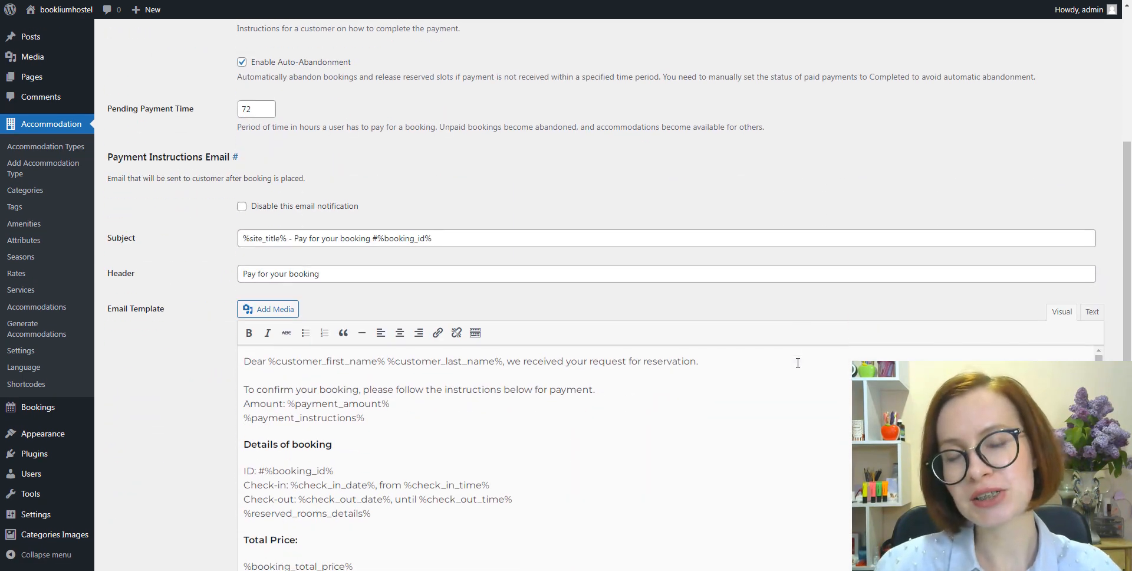
scroll(down, 3)
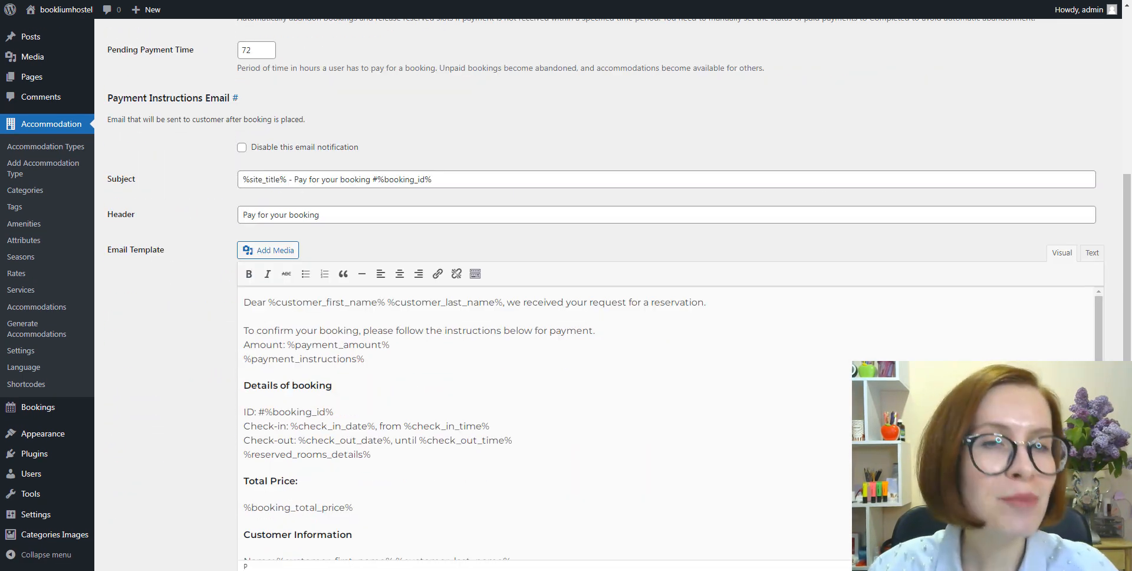
scroll(down, 3)
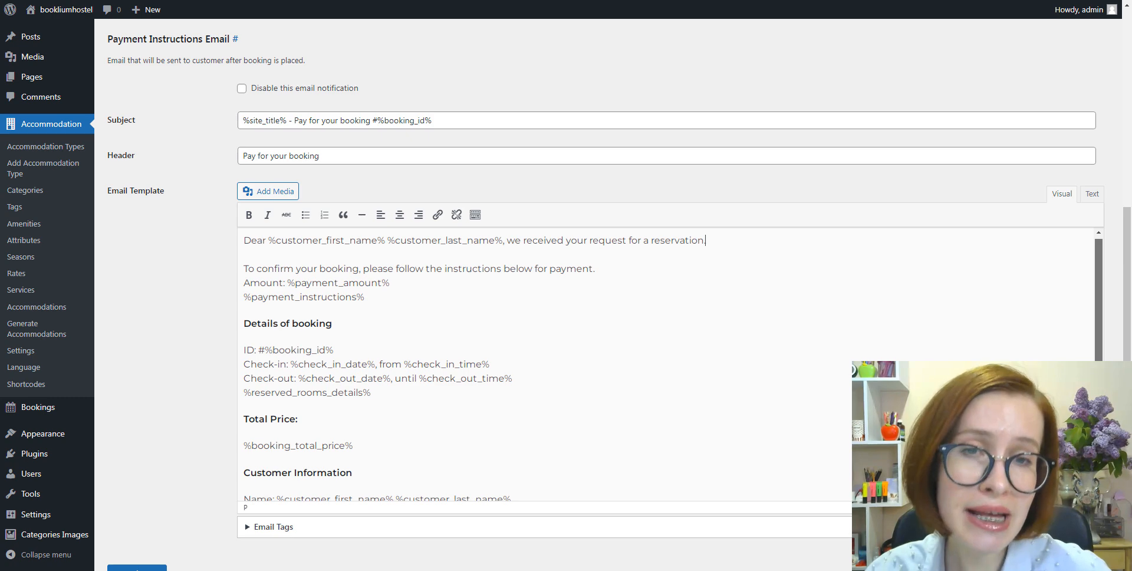
scroll(down, 3)
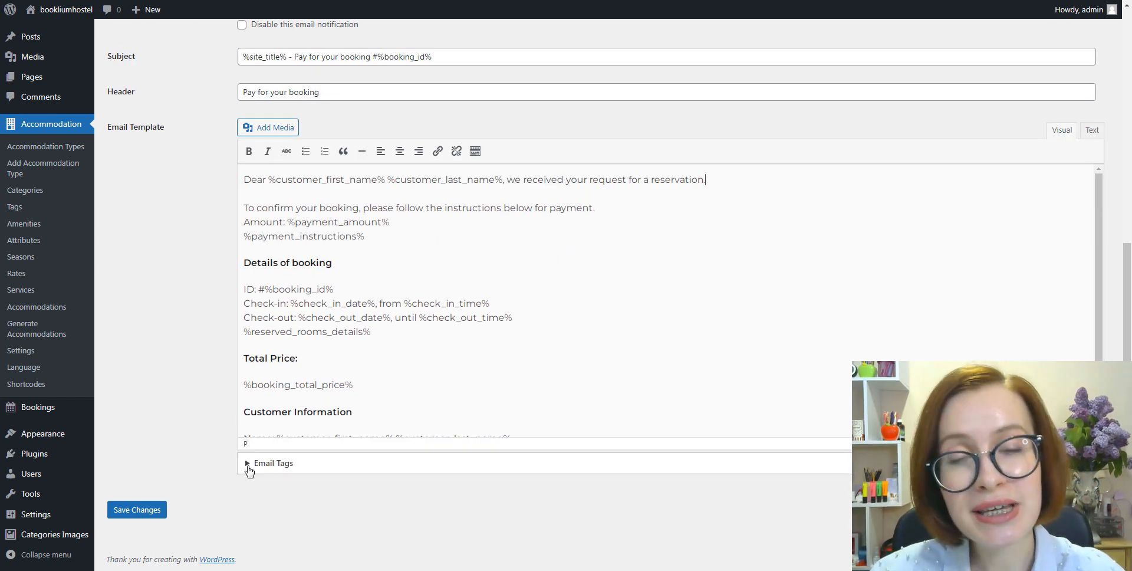
click(245, 463)
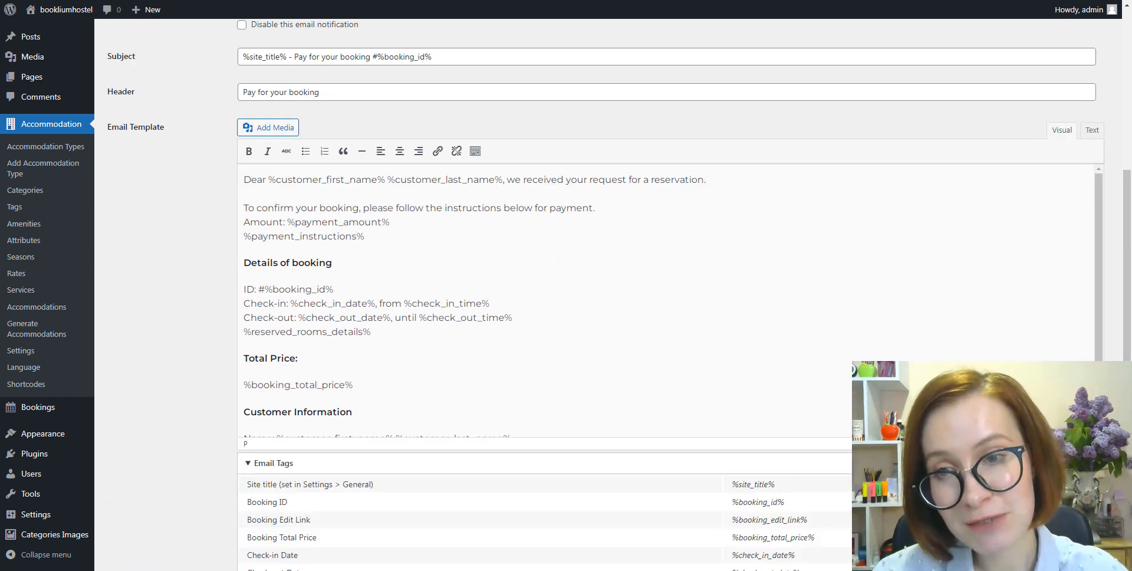
Add a 'Routing number:' line to the bank transfer payment instructions
scroll(down, 3)
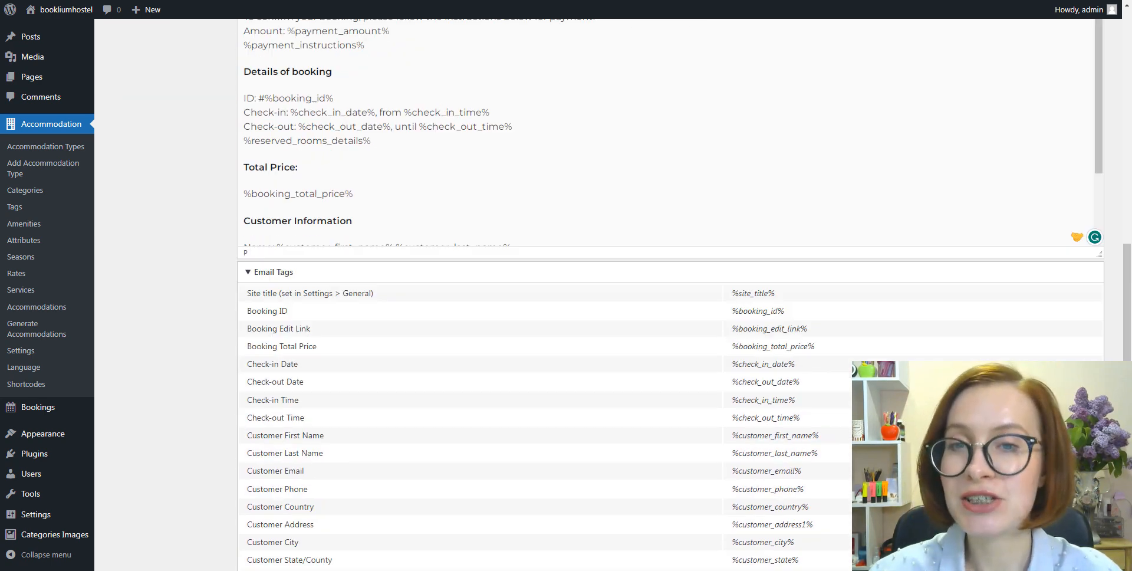
scroll(down, 3)
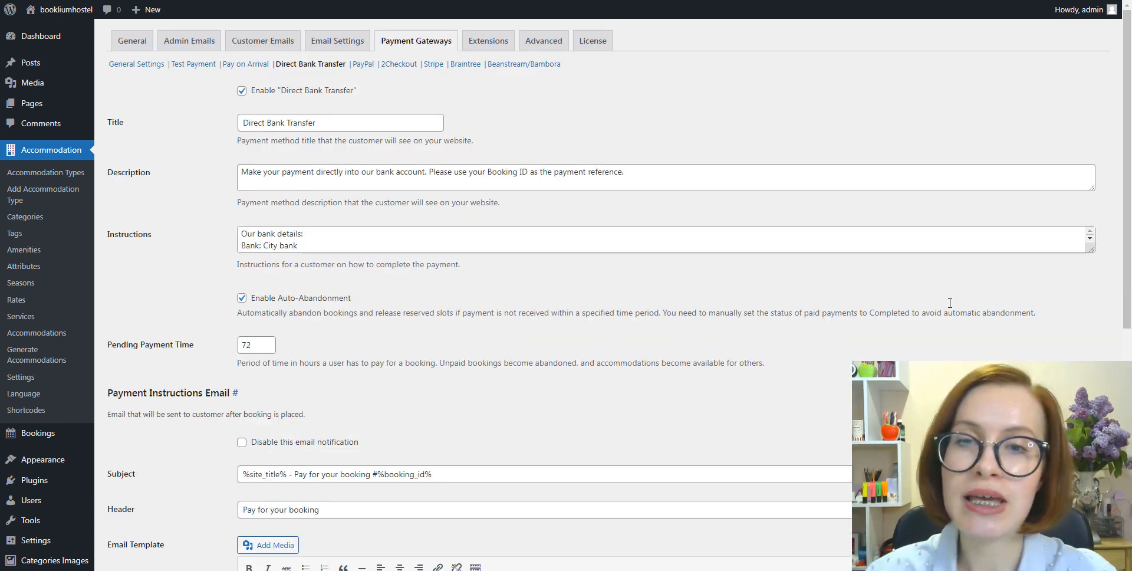
text(Routing number:)
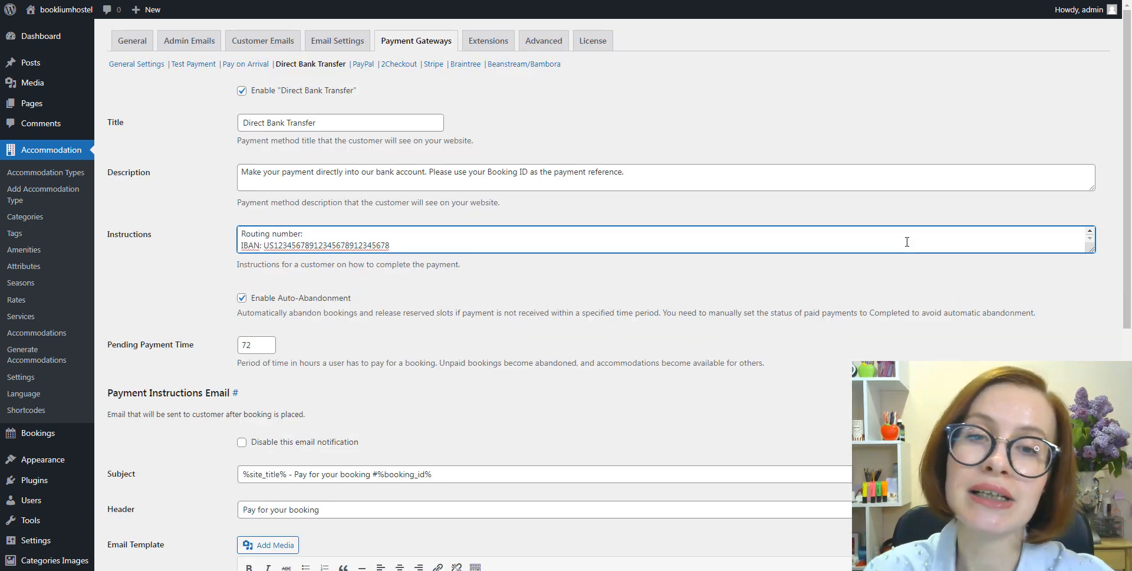
scroll(down, 3)
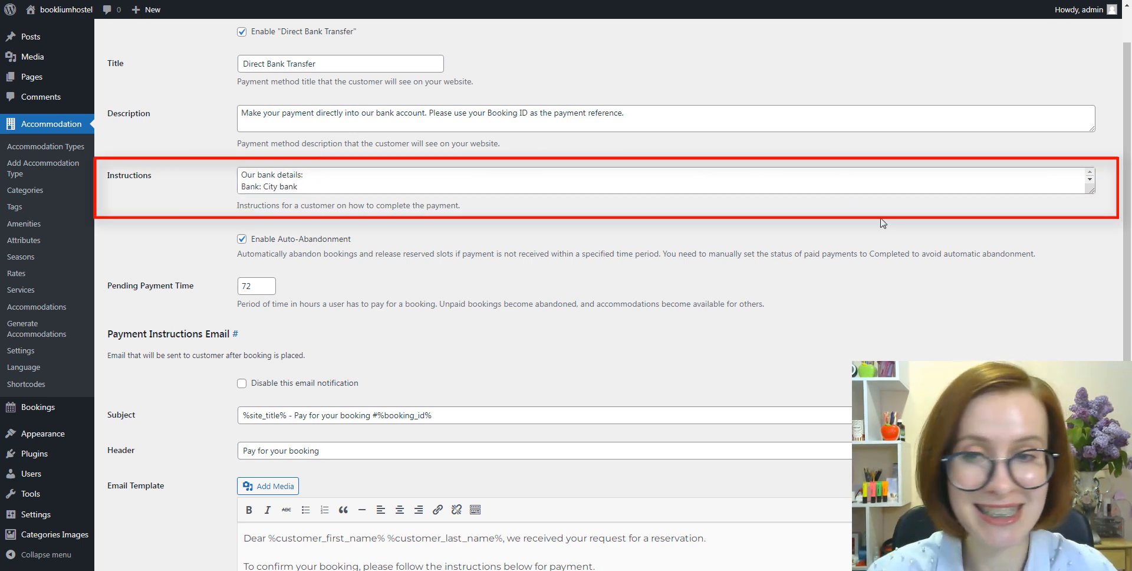
scroll(down, 3)
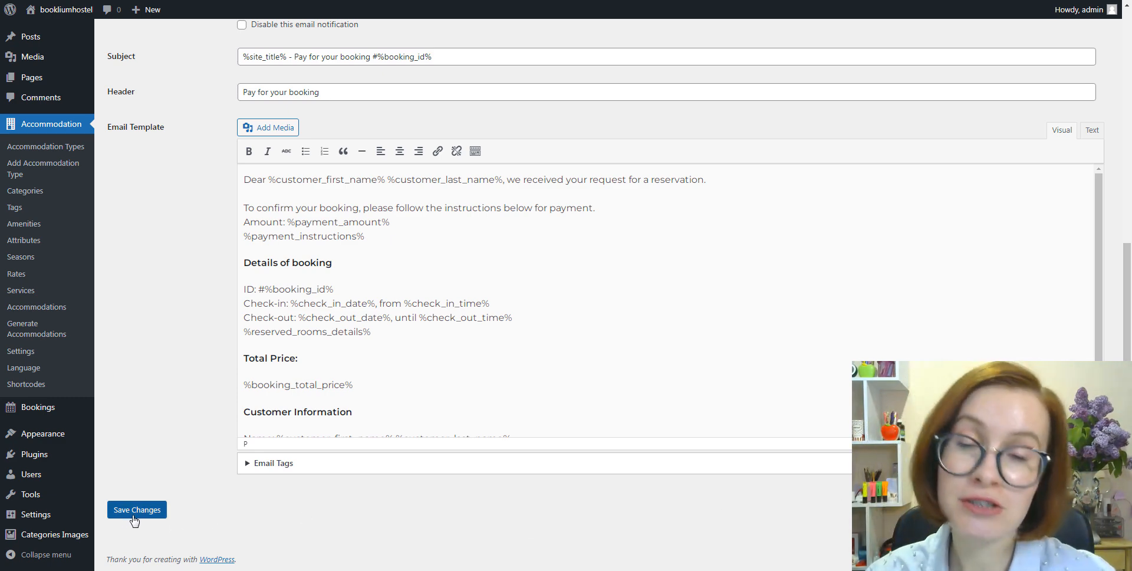
Save the Direct Bank Transfer settings and open pending payment 1426 ($336)
click(137, 510)
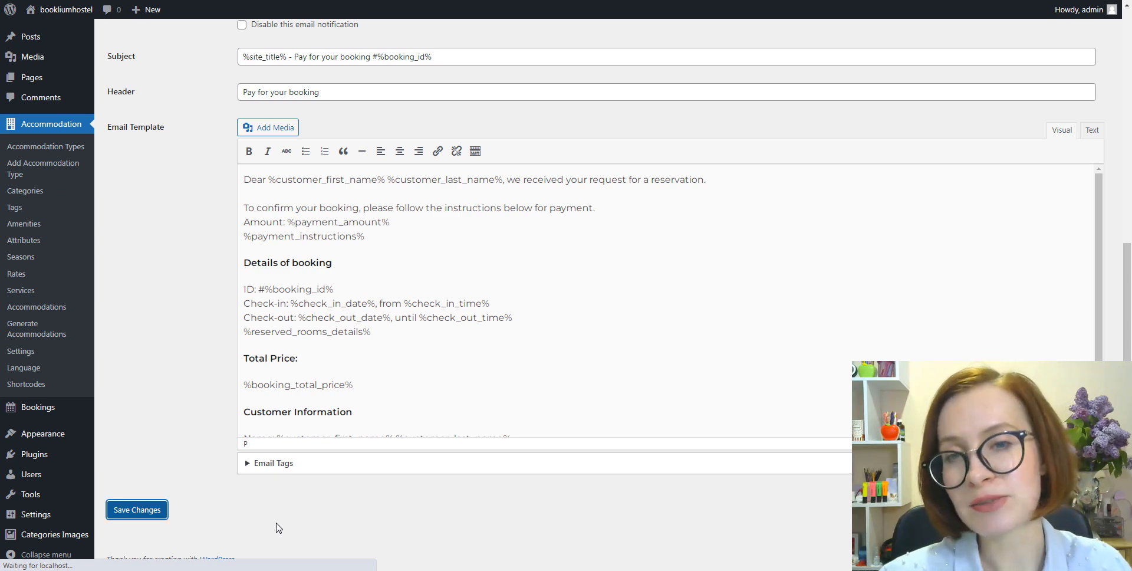
click(136, 509)
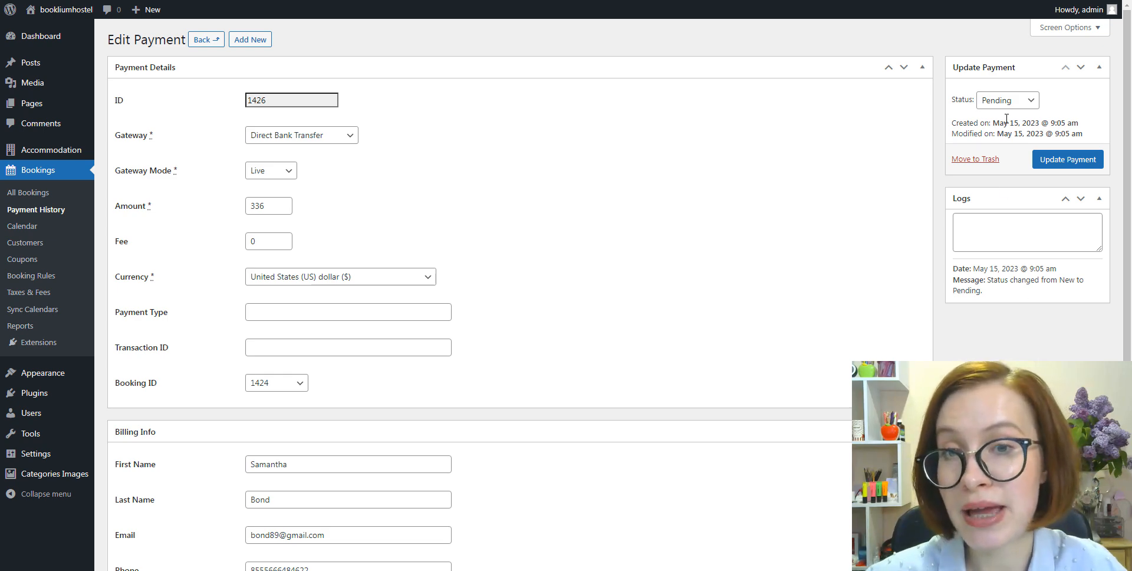
Change payment 1426's status to Completed and update the payment
click(1006, 100)
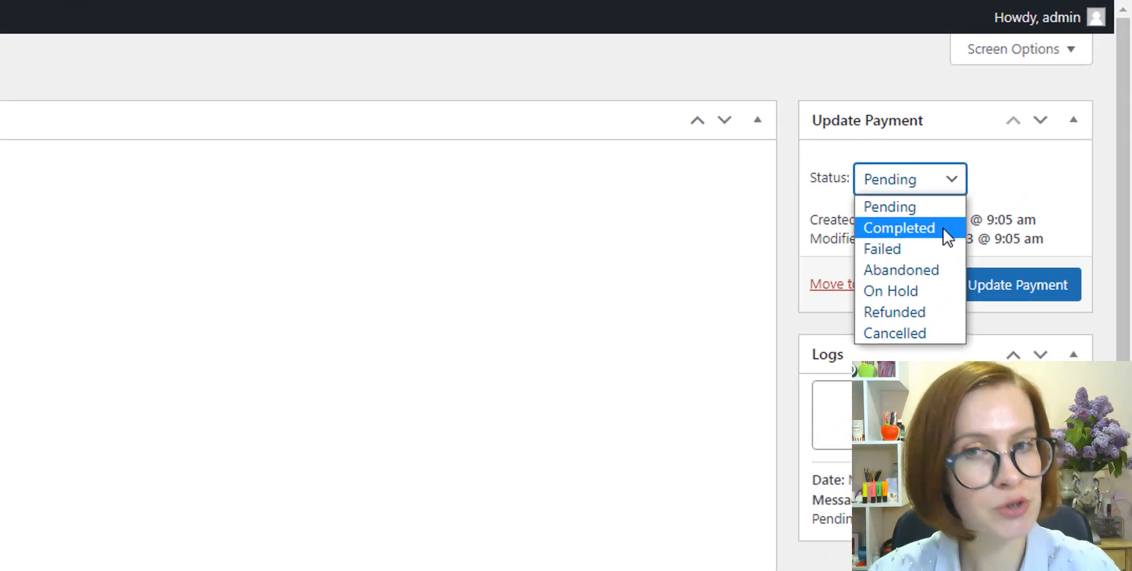
click(899, 227)
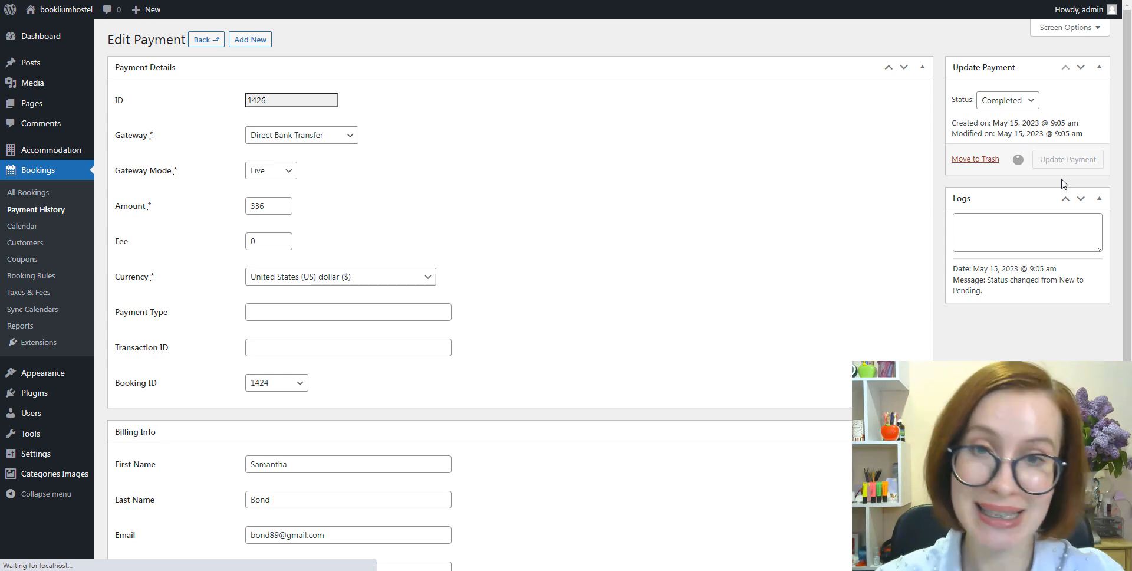
click(1068, 158)
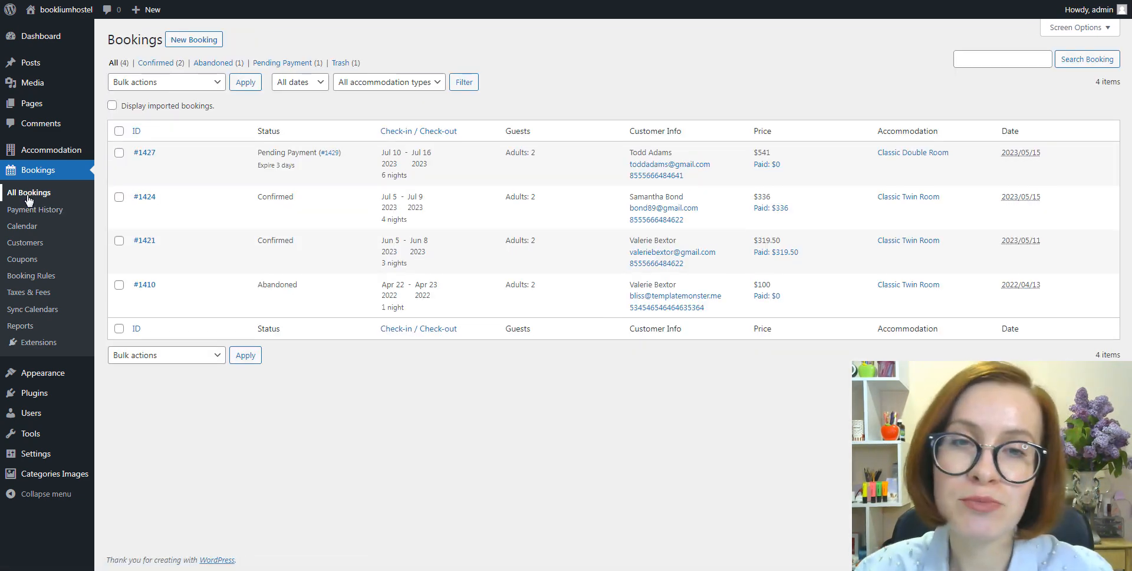
scroll(down, 3)
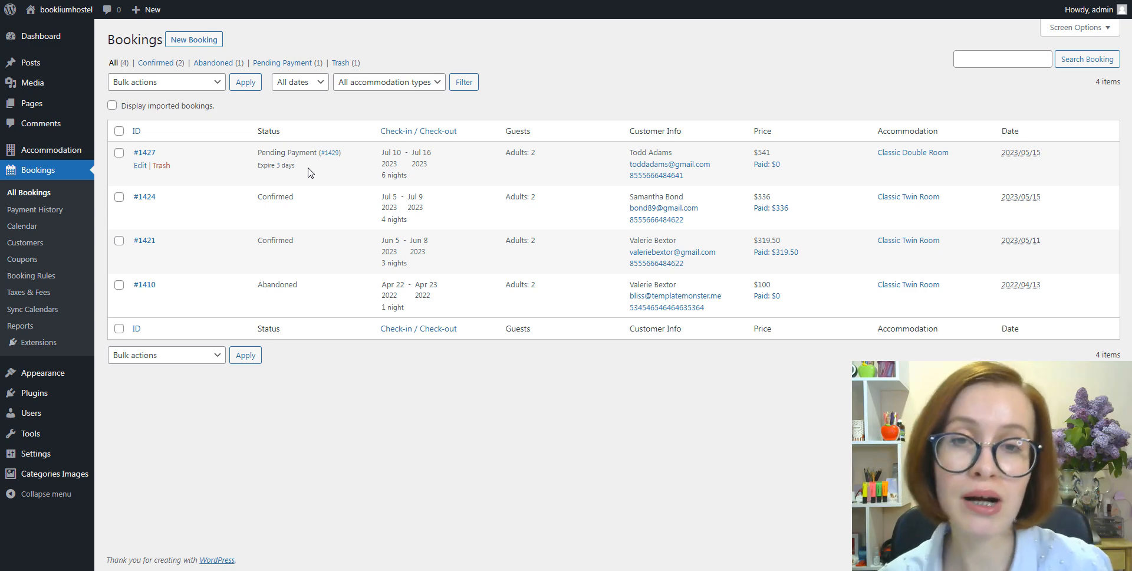
mouse_move(319, 178)
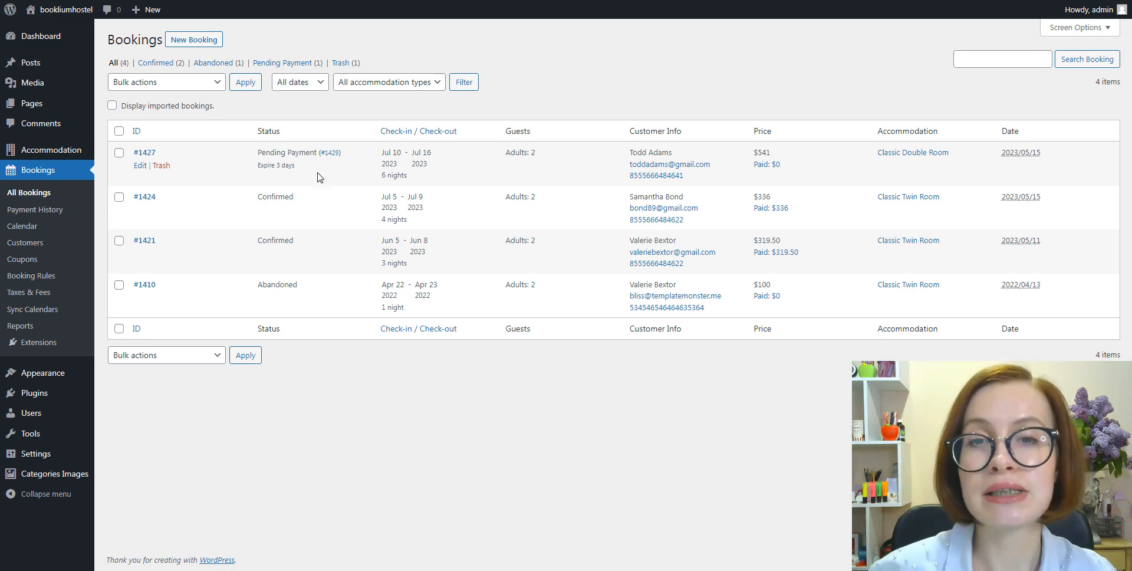
mouse_move(294, 209)
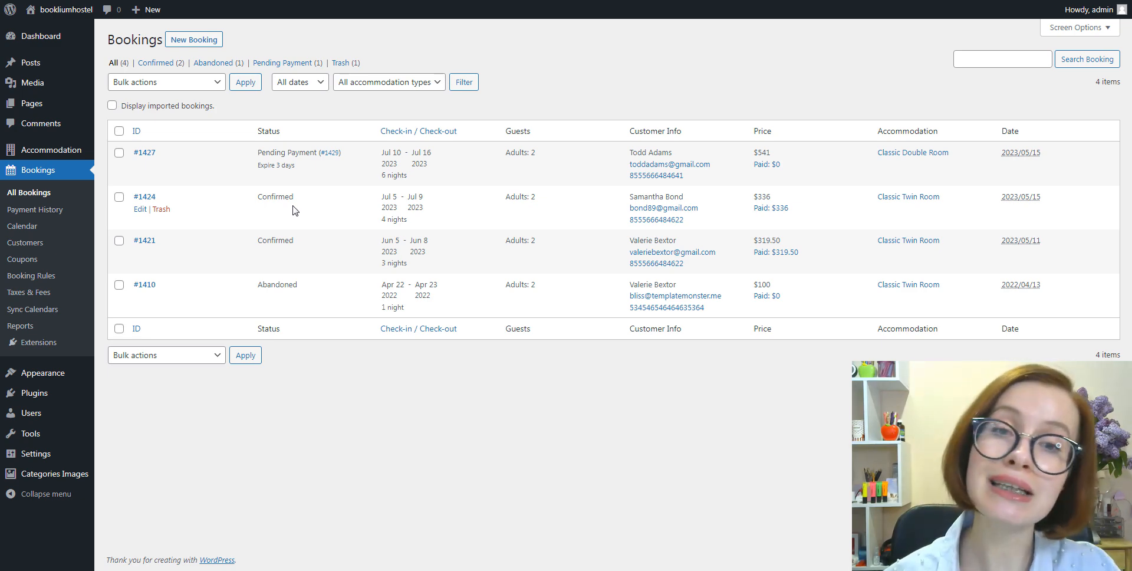
mouse_move(305, 300)
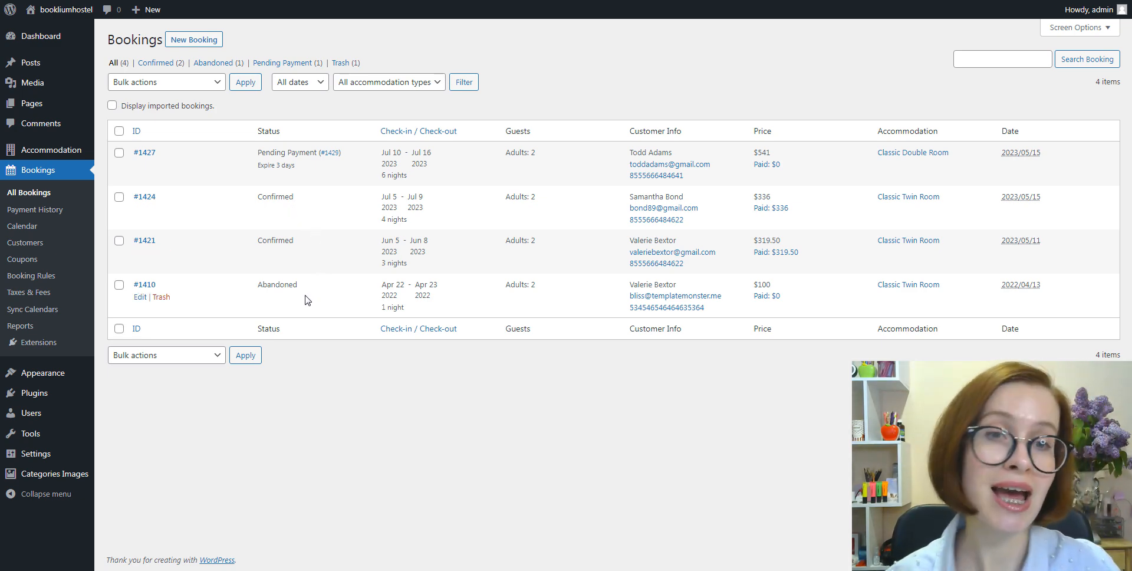
mouse_move(296, 299)
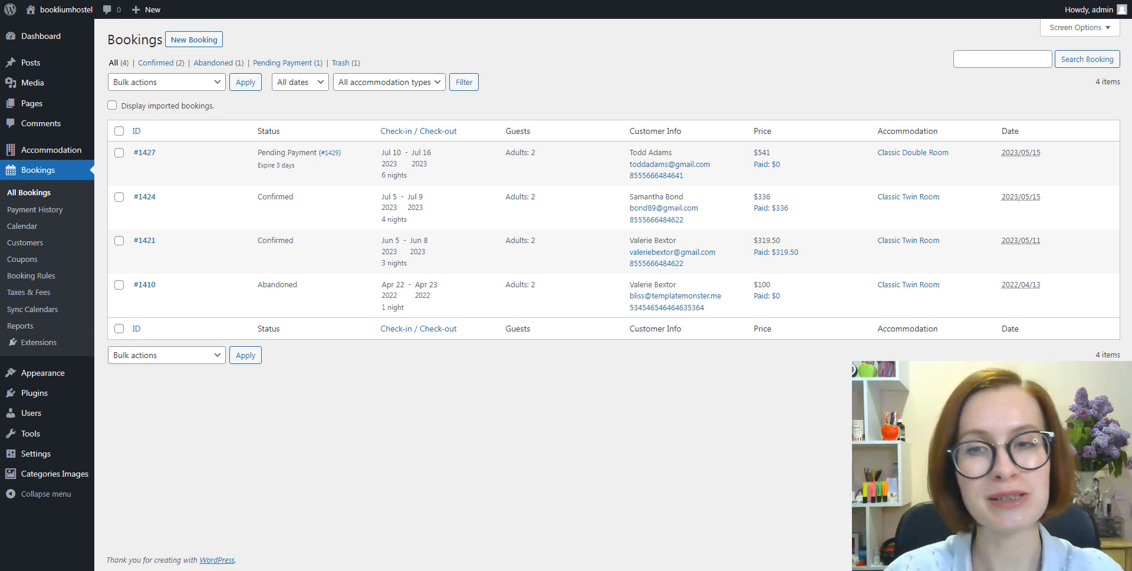
Set the default bookings calendar view to Custom and save the general settings
click(23, 226)
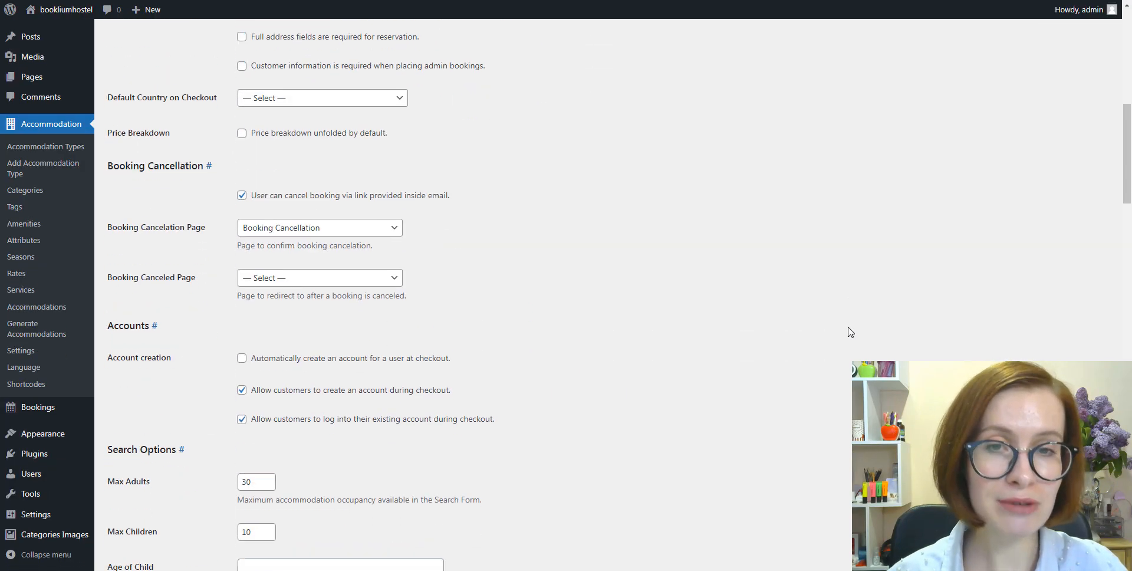
scroll(down, 3)
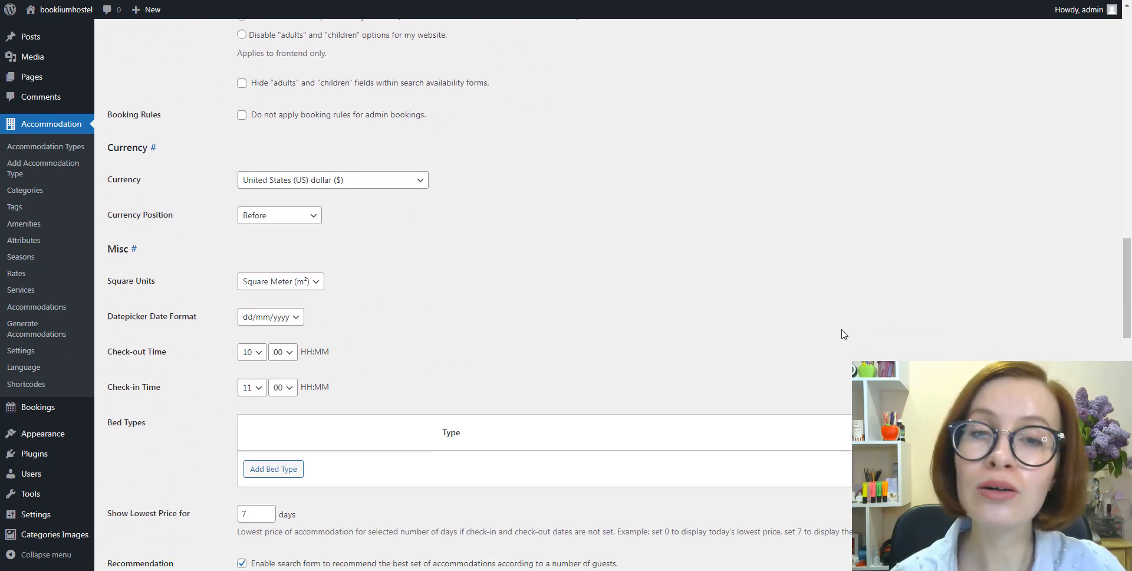
scroll(down, 3)
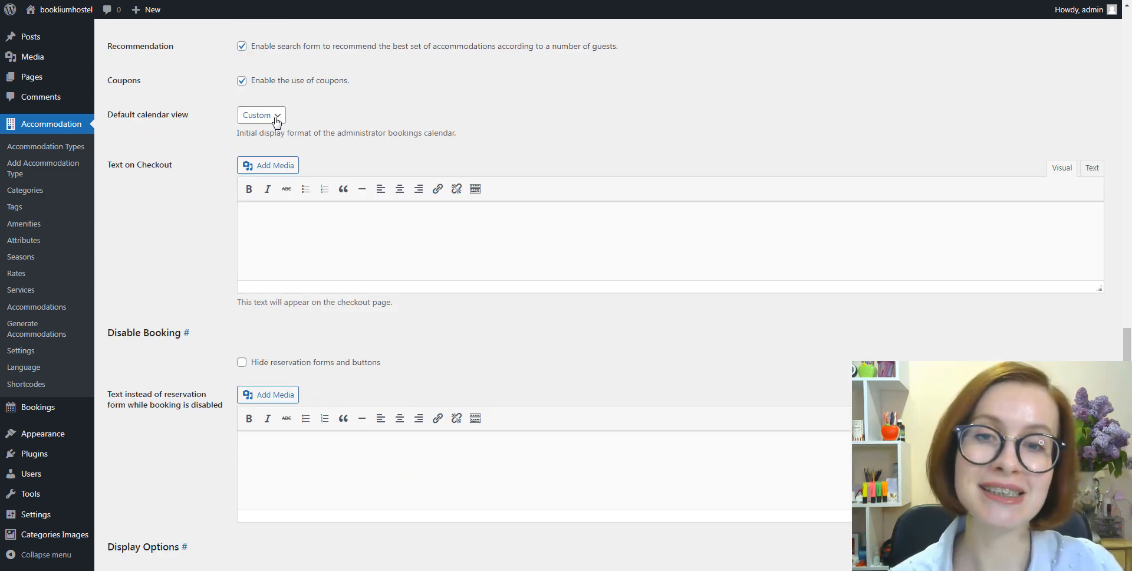
click(261, 115)
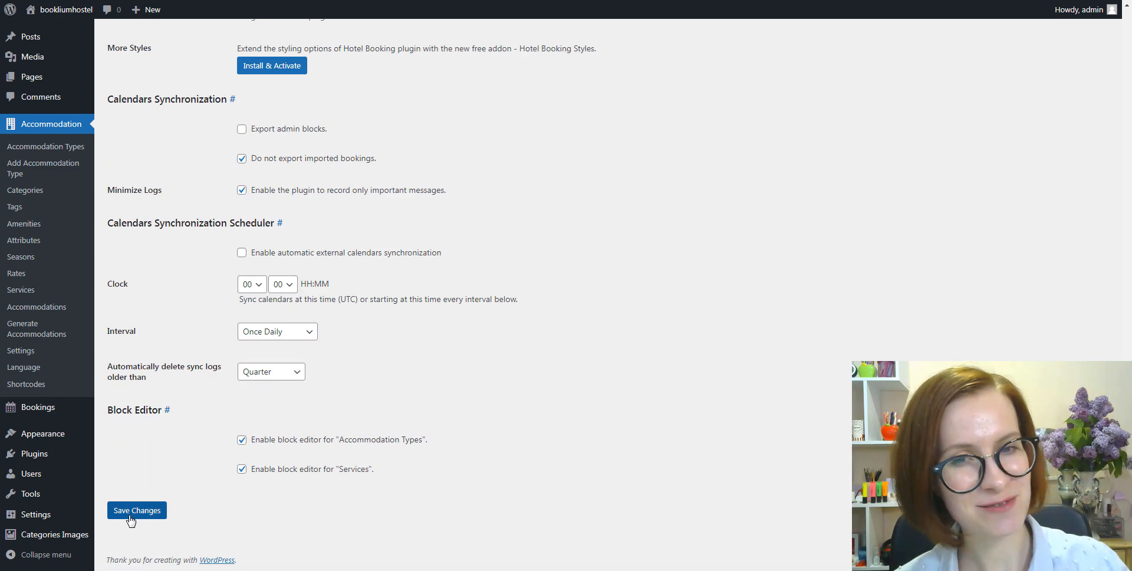
click(136, 510)
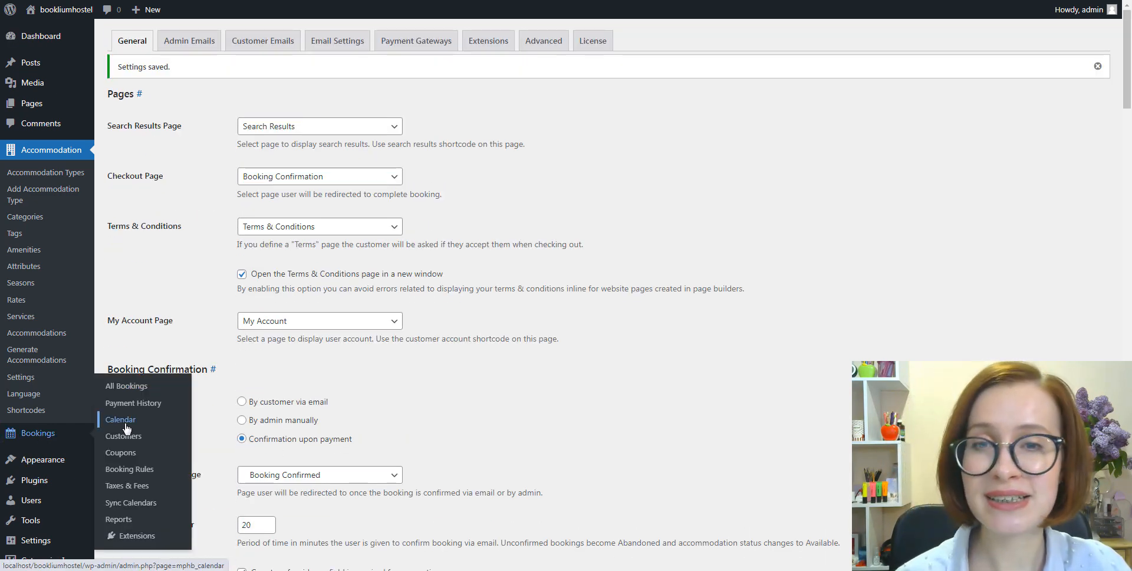
Open the bookings calendar and select booking 1421 from it
click(120, 419)
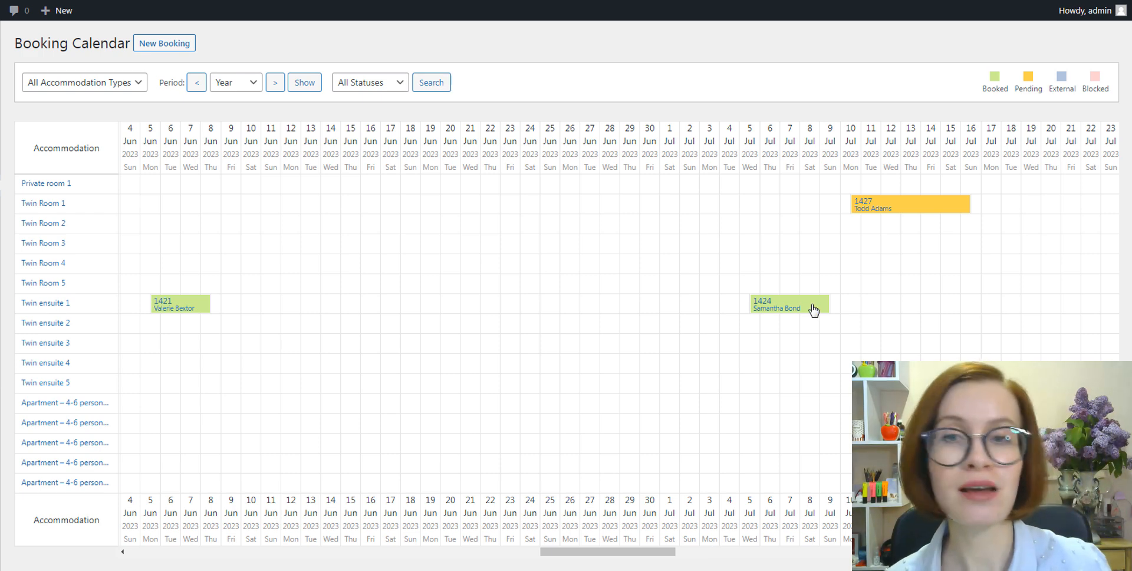
mouse_move(788, 306)
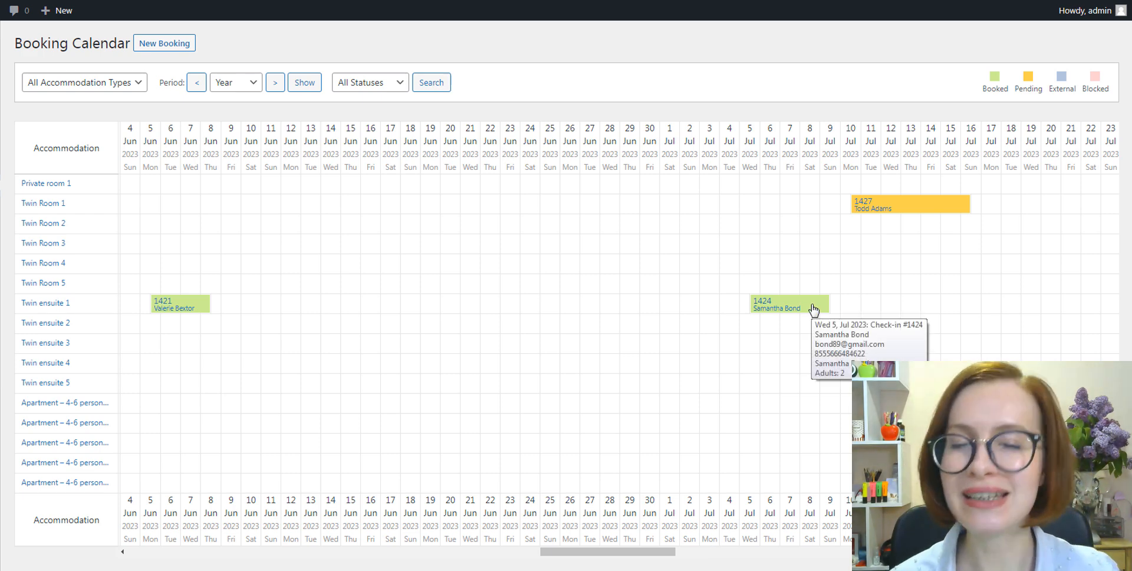
mouse_move(960, 203)
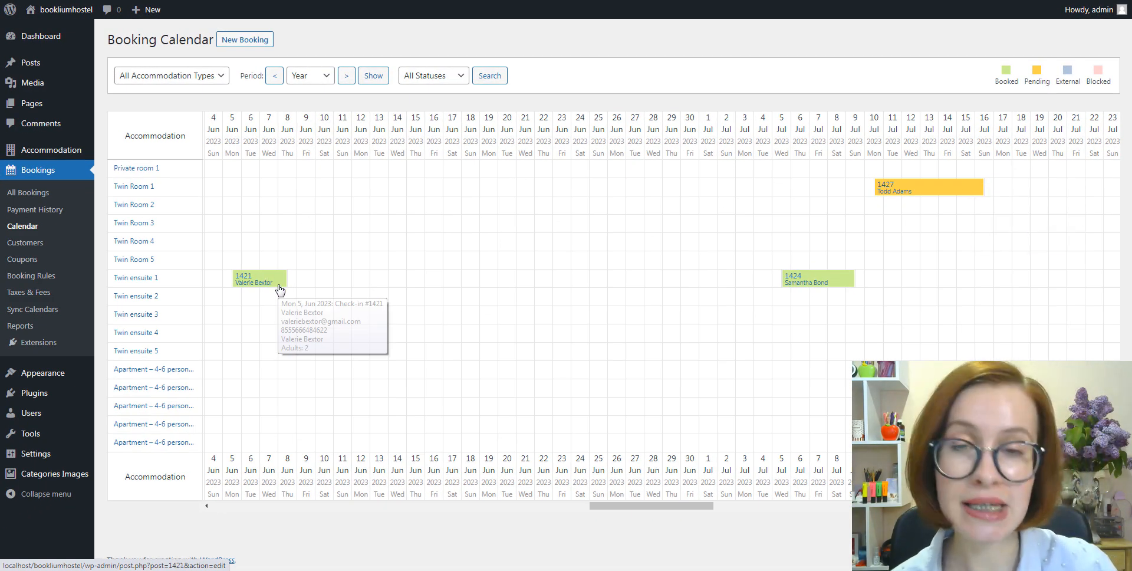
click(28, 192)
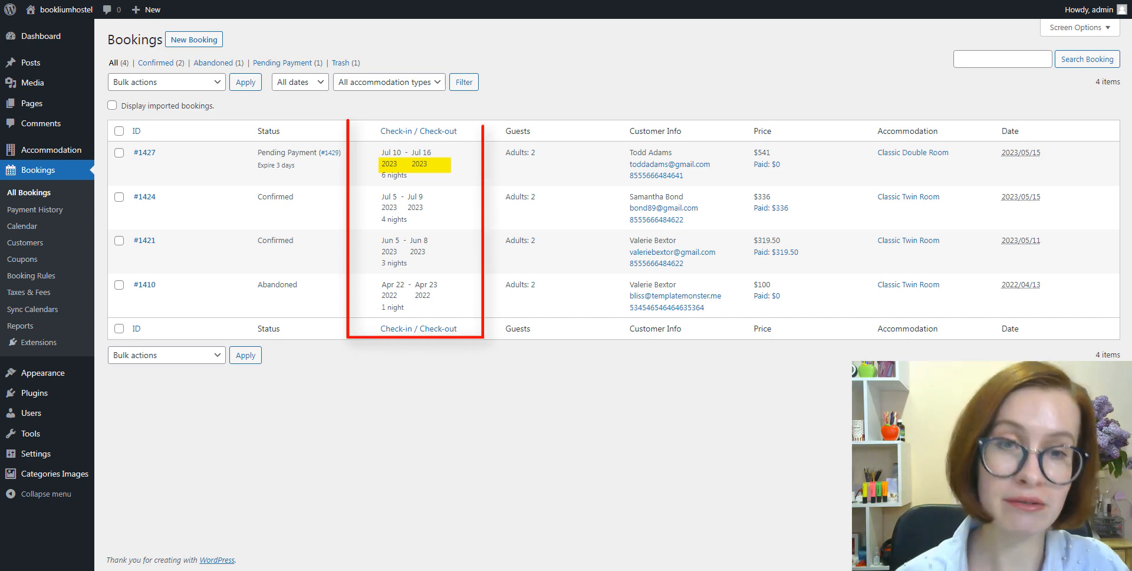